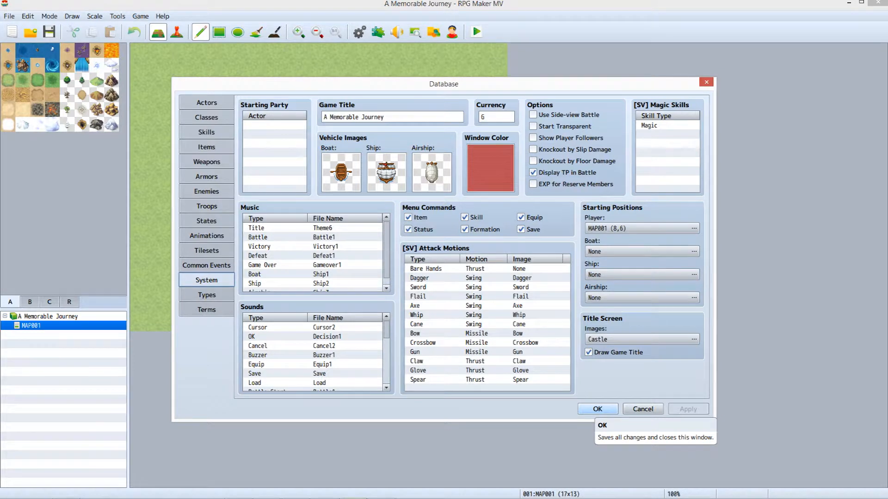
Step: Confirm the Database settings with OK, returning to the MAP001 grass map
{"action": "left_click", "coordinate": [596, 409]}
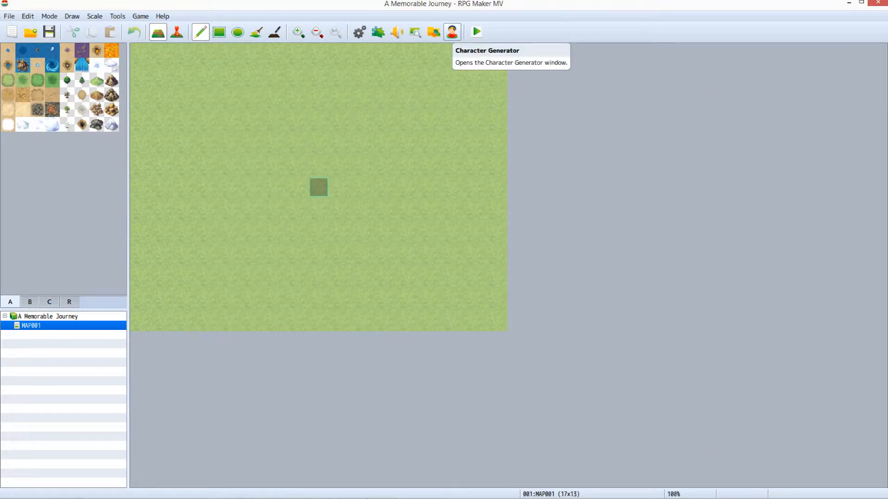
Step: Launch the Character Generator and preview Female and Kid bases before returning to Male
{"action": "left_click", "coordinate": [451, 32]}
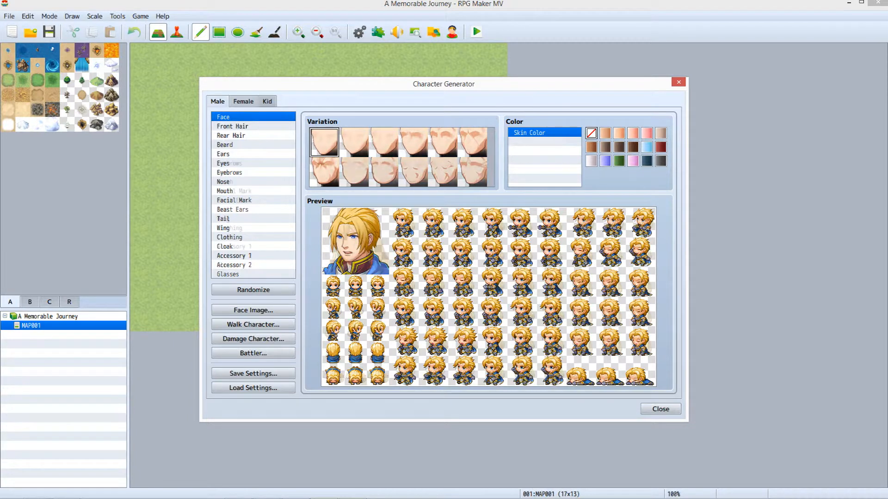
{"action": "left_click", "coordinate": [243, 100]}
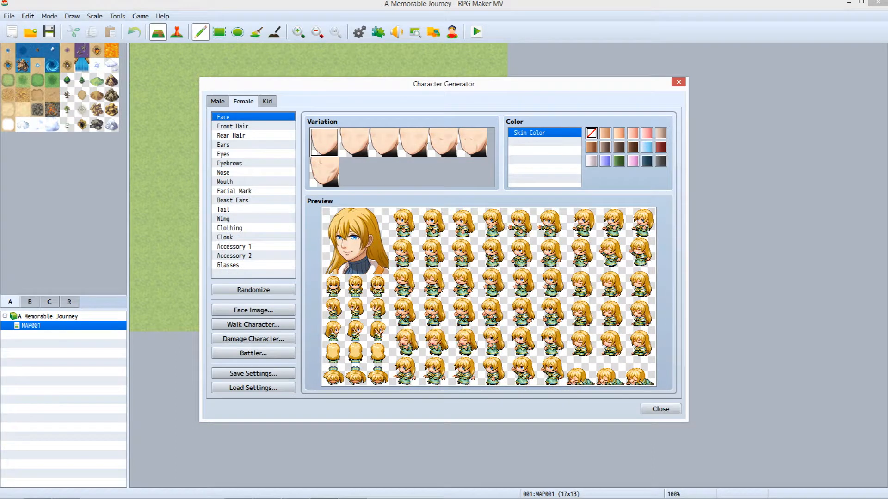
{"action": "left_click", "coordinate": [266, 102]}
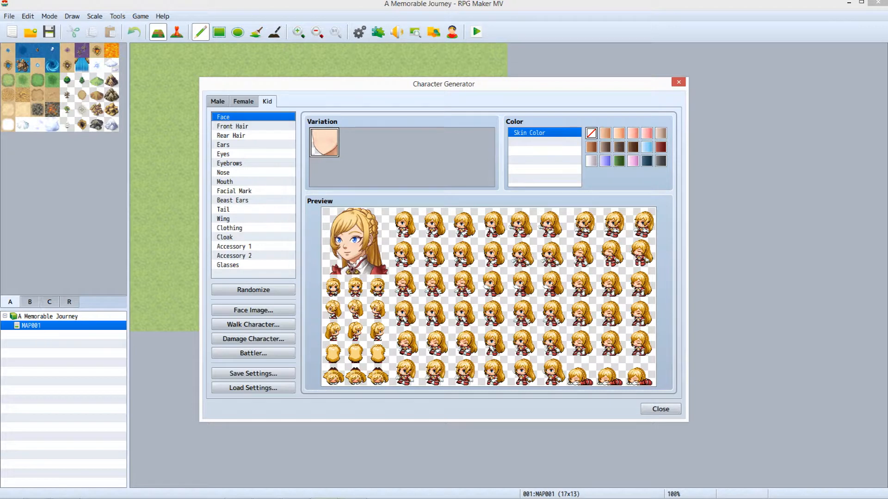
{"action": "left_click", "coordinate": [218, 102]}
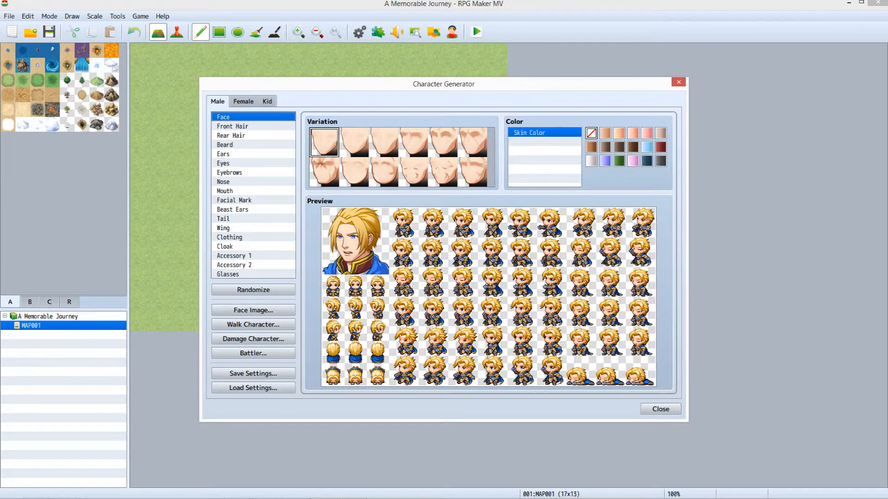
{"action": "mouse_move", "coordinate": [232, 126]}
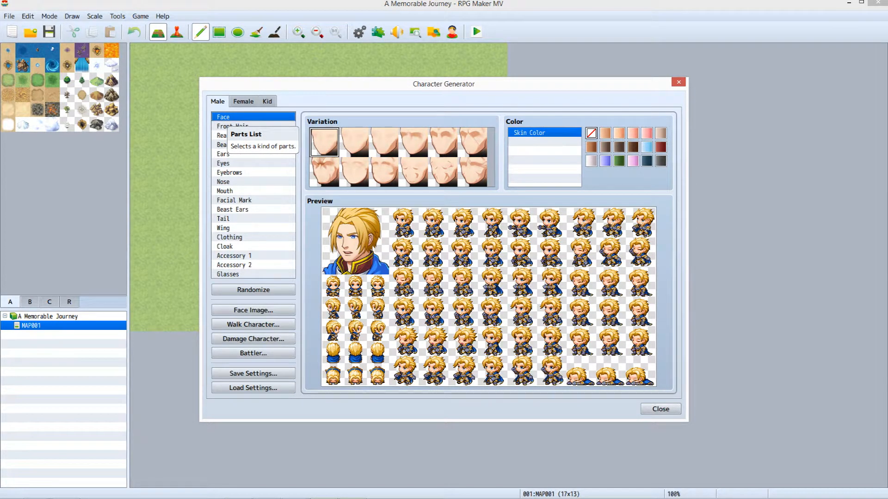
Step: View rear hair and eye parts, then randomize the male character until it has long blue hair
{"action": "left_click", "coordinate": [231, 135]}
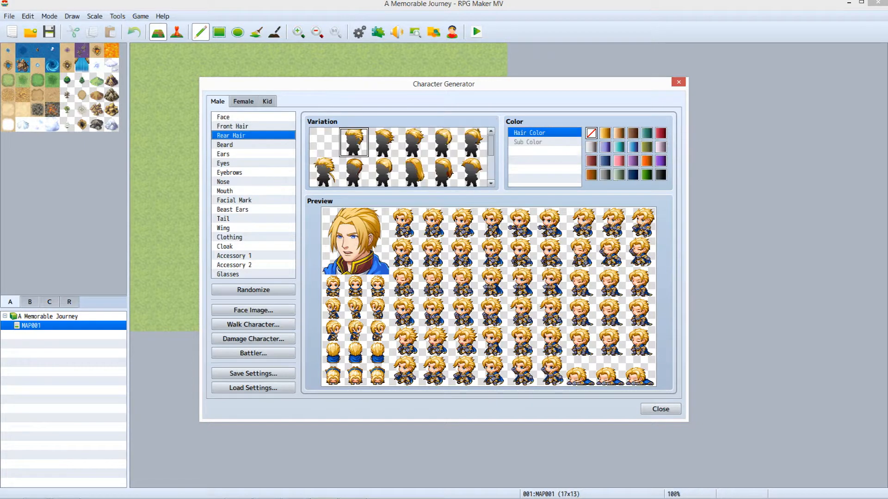
{"action": "left_click", "coordinate": [223, 163]}
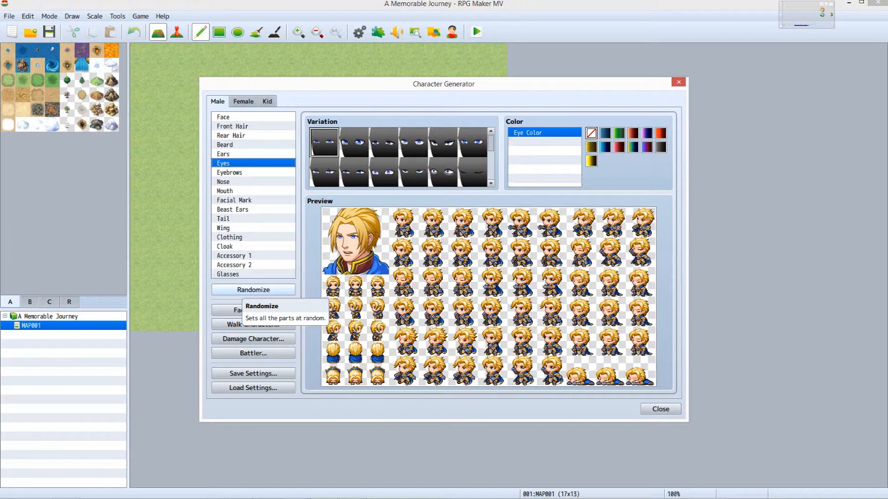
{"action": "left_click", "coordinate": [252, 289]}
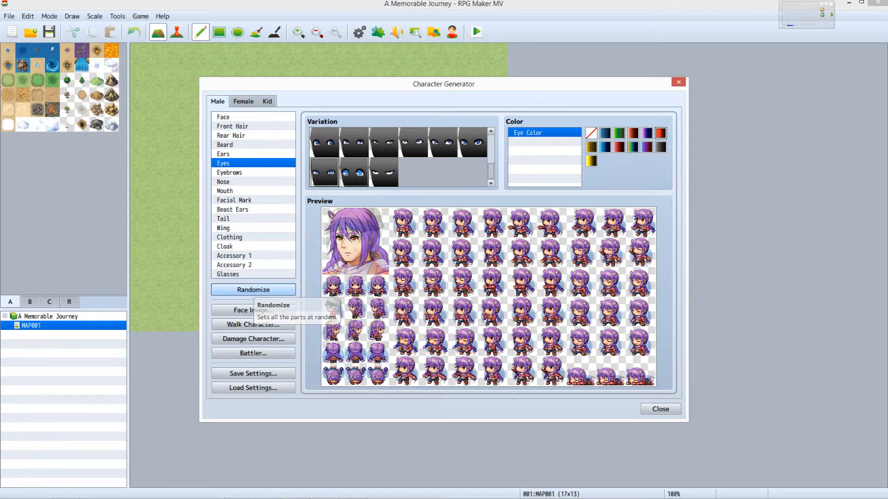
{"action": "left_click", "coordinate": [252, 289]}
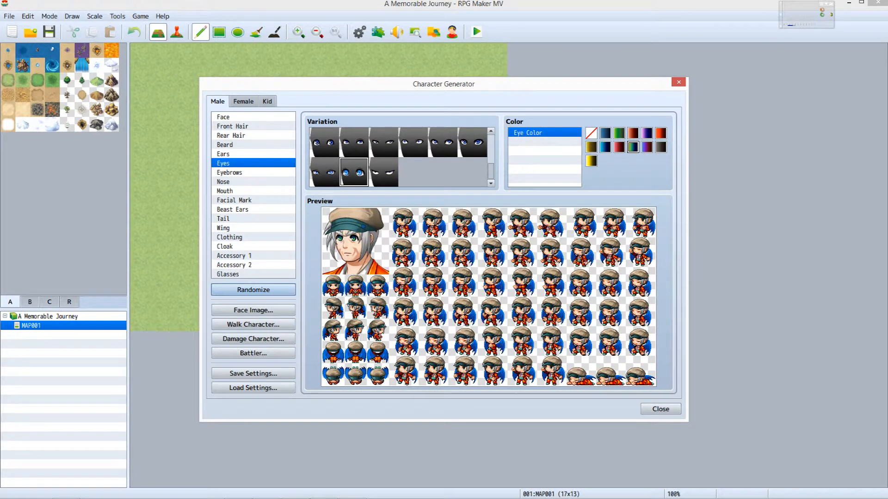
{"action": "left_click", "coordinate": [252, 290]}
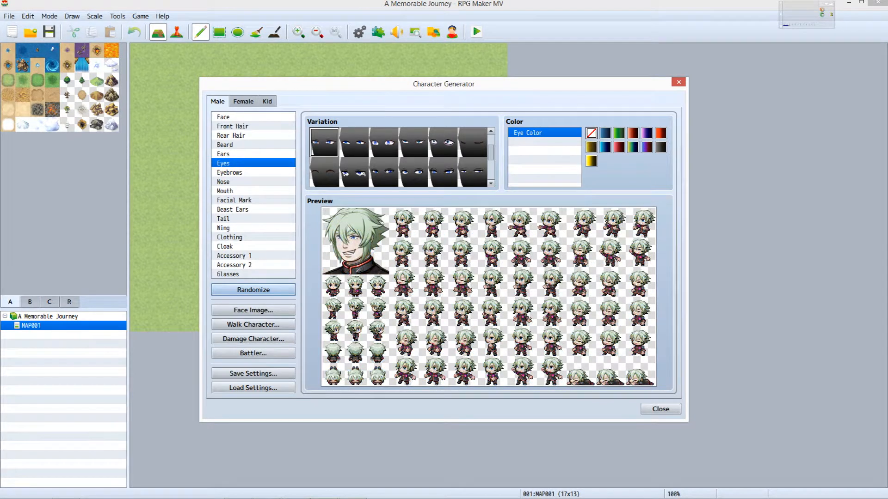
{"action": "left_click", "coordinate": [352, 142]}
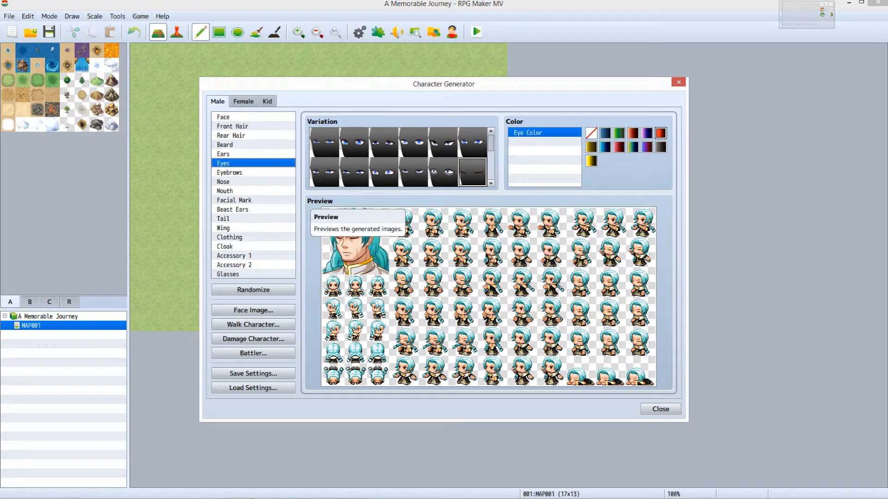
{"action": "mouse_move", "coordinate": [252, 373]}
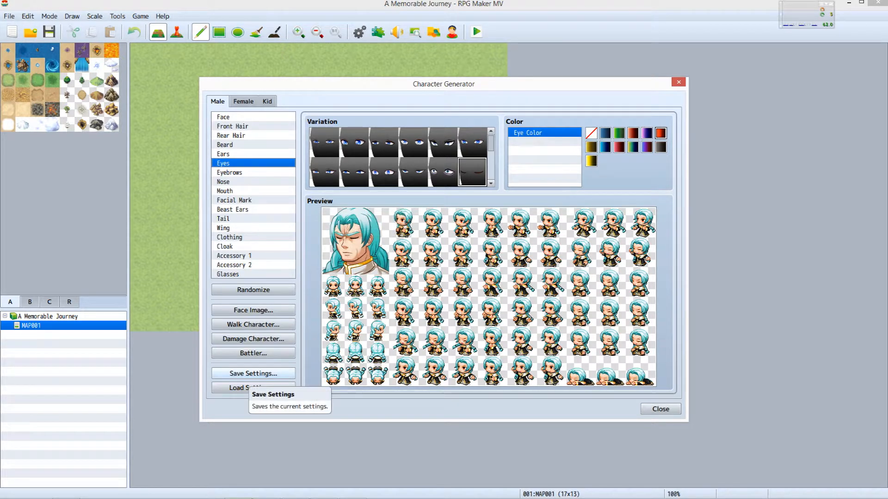
Step: Save the blue-haired character's configuration via Save Settings
{"action": "left_click", "coordinate": [253, 373]}
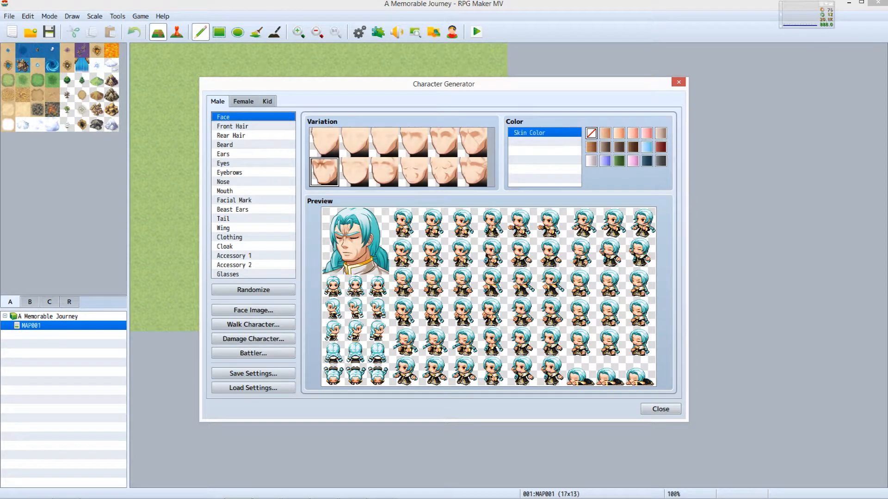
{"action": "left_click", "coordinate": [232, 125]}
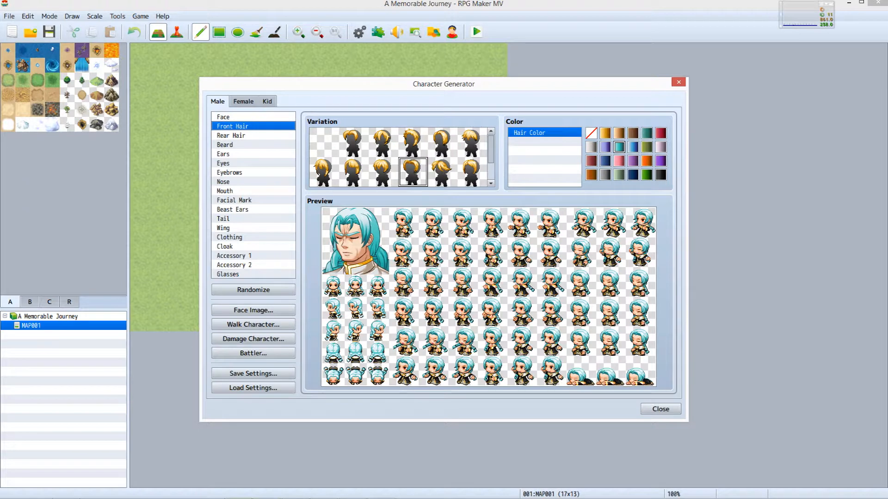
{"action": "left_click", "coordinate": [231, 135]}
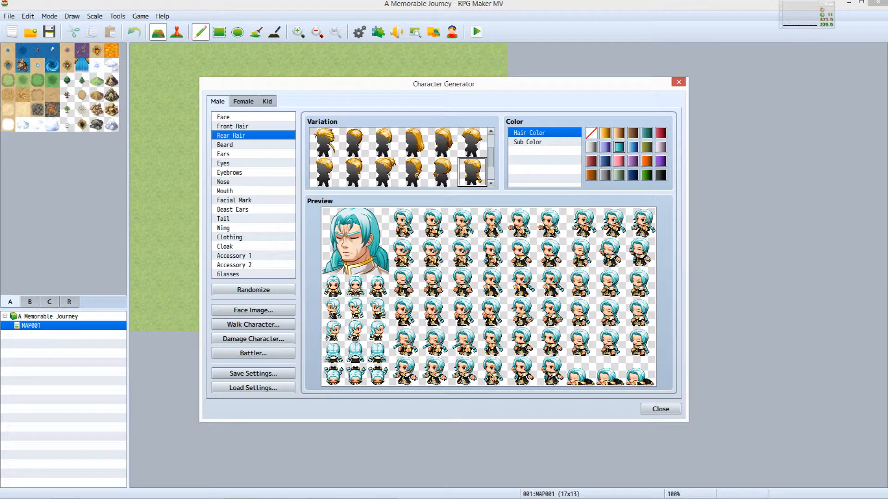
{"action": "left_click", "coordinate": [230, 172]}
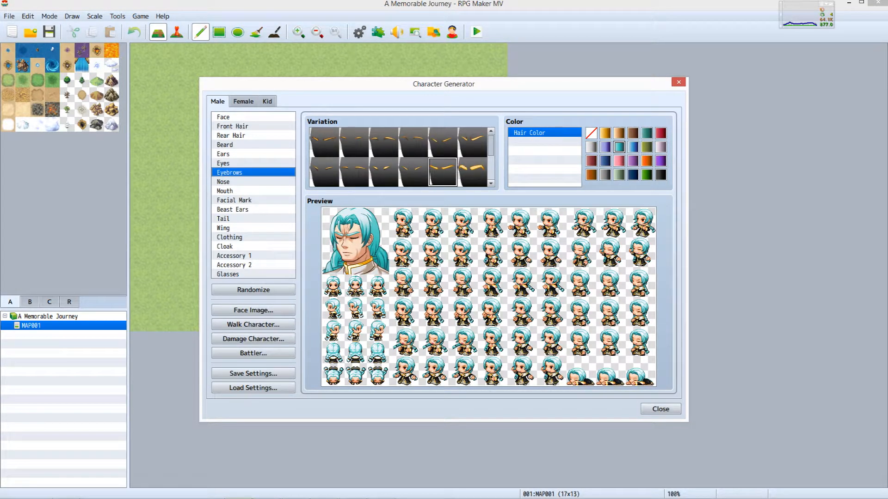
{"action": "left_click", "coordinate": [223, 182]}
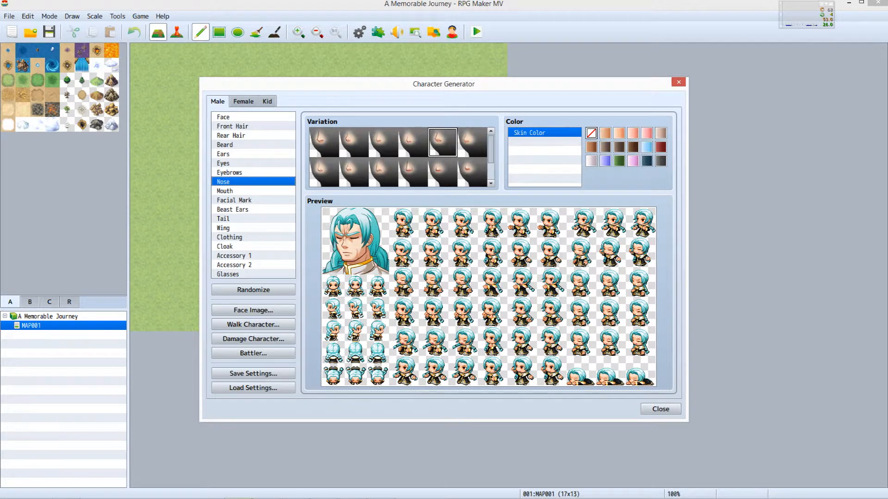
{"action": "left_click", "coordinate": [230, 237]}
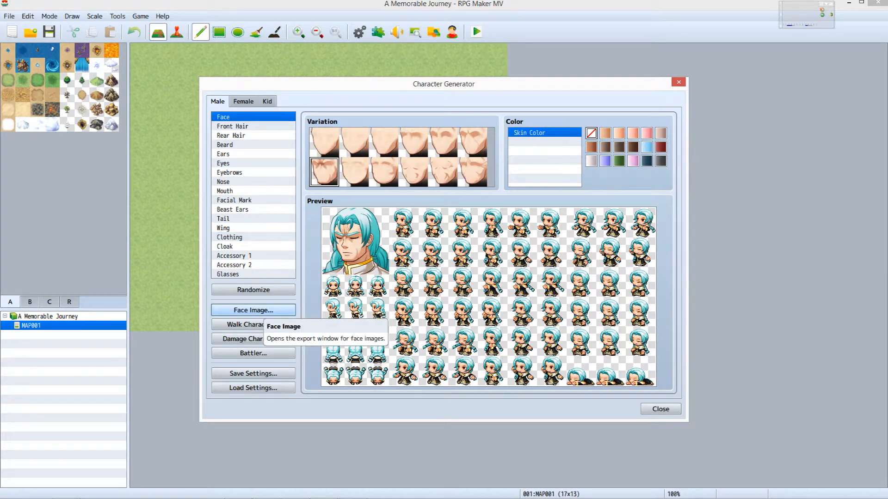
{"action": "left_click", "coordinate": [253, 310]}
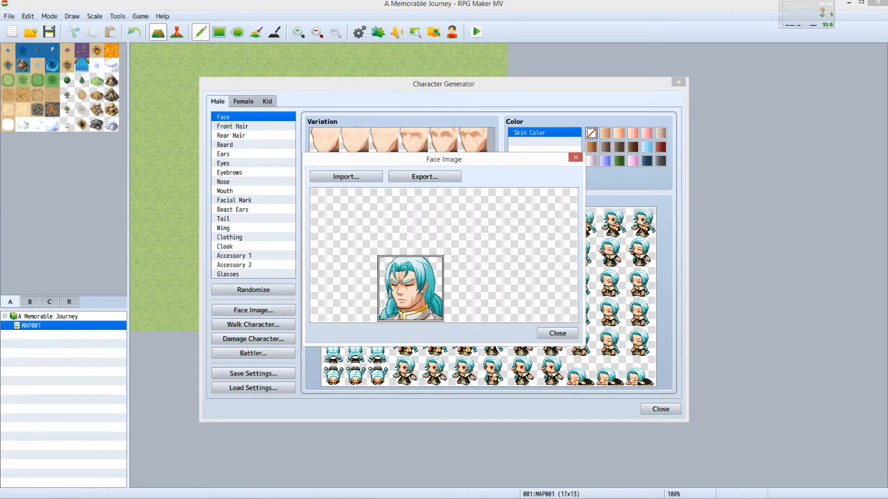
Step: Place the face in the first sheet slot and export it as a PNG to img/faces
{"action": "left_click_drag", "start_coordinate": [410, 287], "coordinate": [344, 221]}
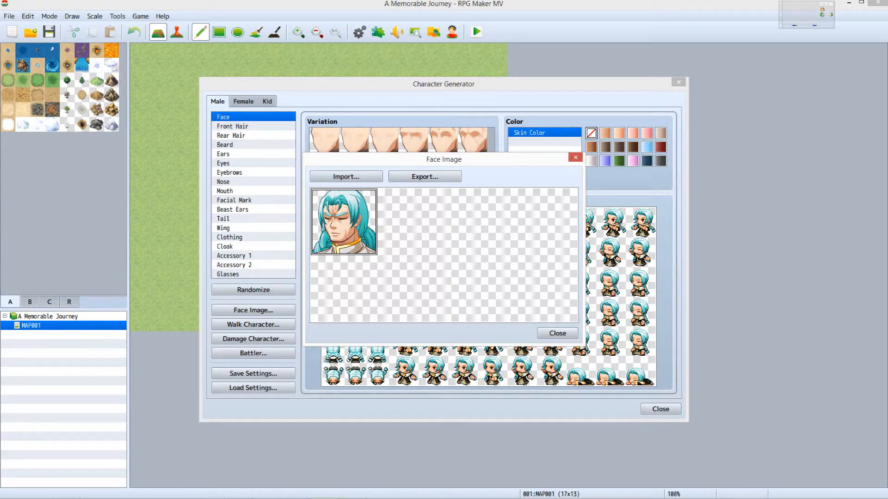
{"action": "mouse_move", "coordinate": [425, 176]}
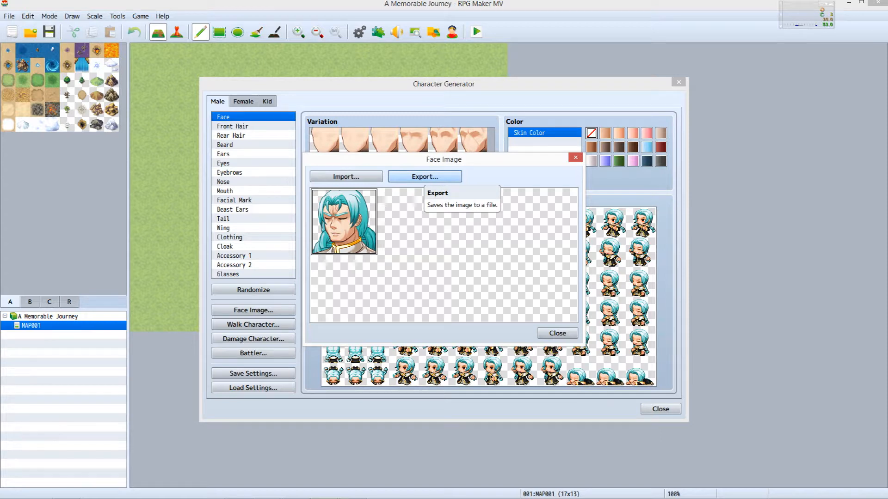
{"action": "left_click", "coordinate": [425, 176]}
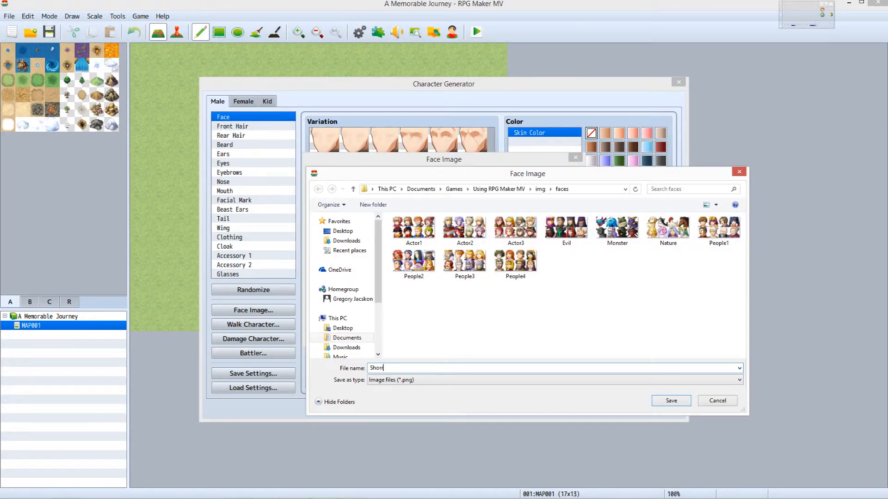
{"action": "left_click", "coordinate": [671, 400]}
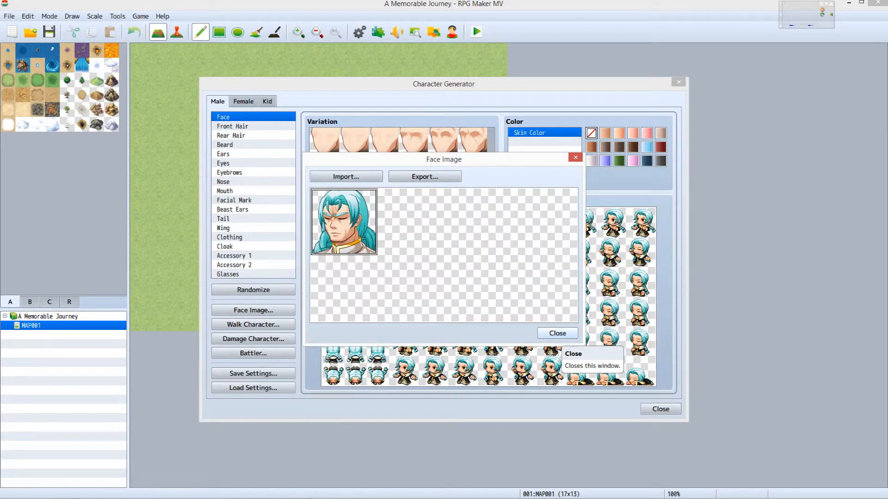
{"action": "left_click", "coordinate": [556, 333]}
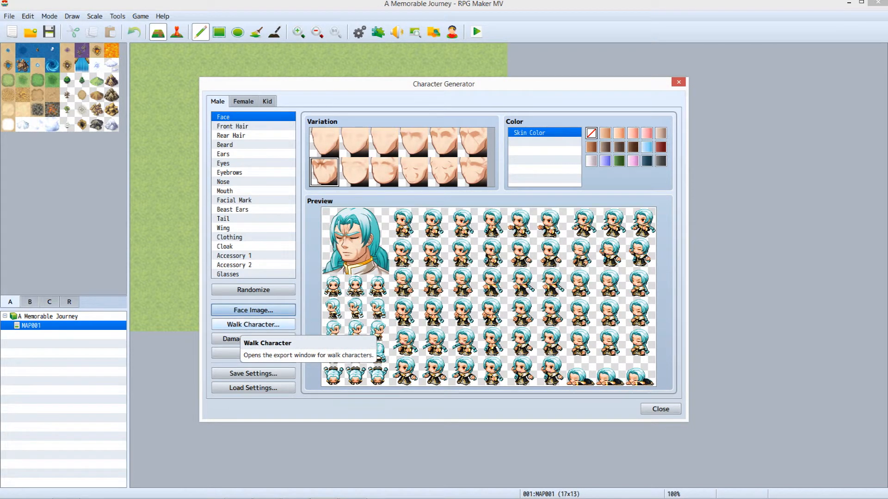
Step: Export the walking sprite sheet as a PNG into img/characters
{"action": "left_click", "coordinate": [253, 325]}
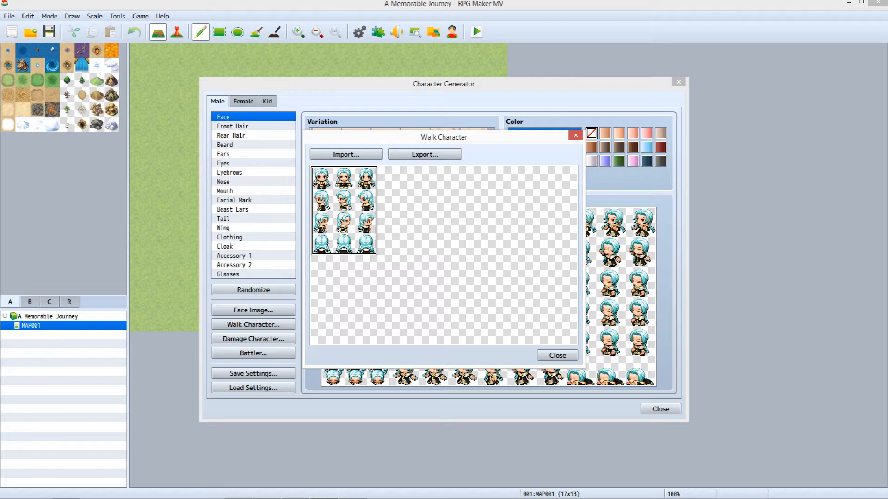
{"action": "mouse_move", "coordinate": [425, 155]}
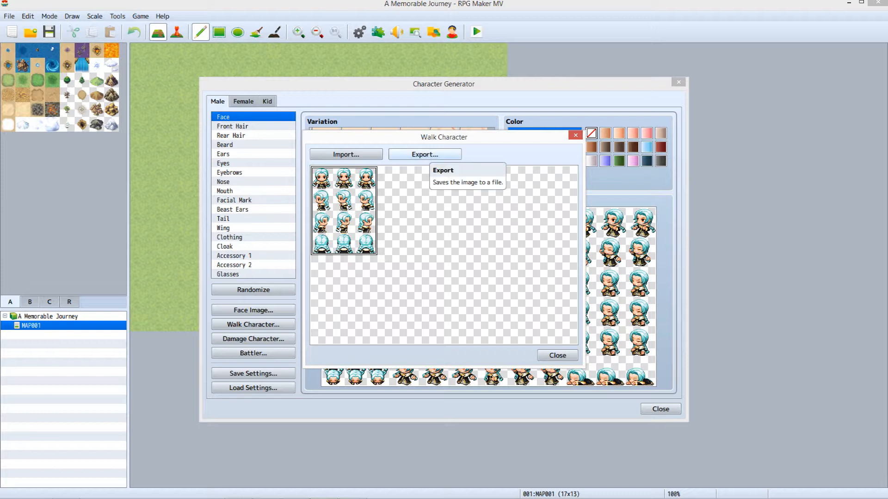
{"action": "left_click", "coordinate": [425, 154]}
{"action": "type", "text": "W-Shorr"}
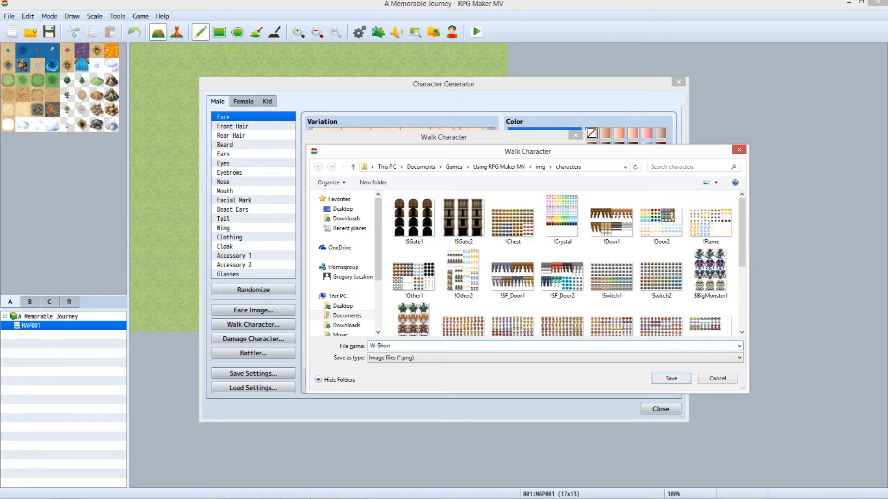
{"action": "left_click", "coordinate": [669, 378]}
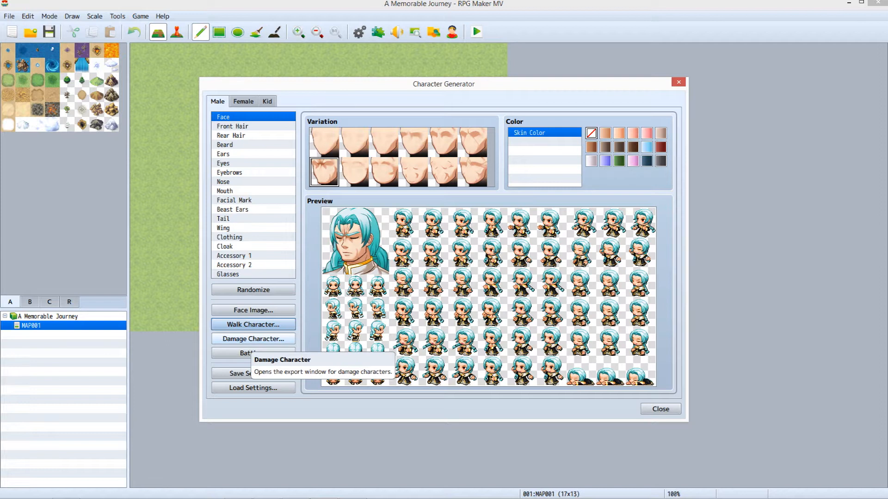
Step: Export the three-pose damage sprite sheet as a PNG
{"action": "left_click", "coordinate": [251, 339]}
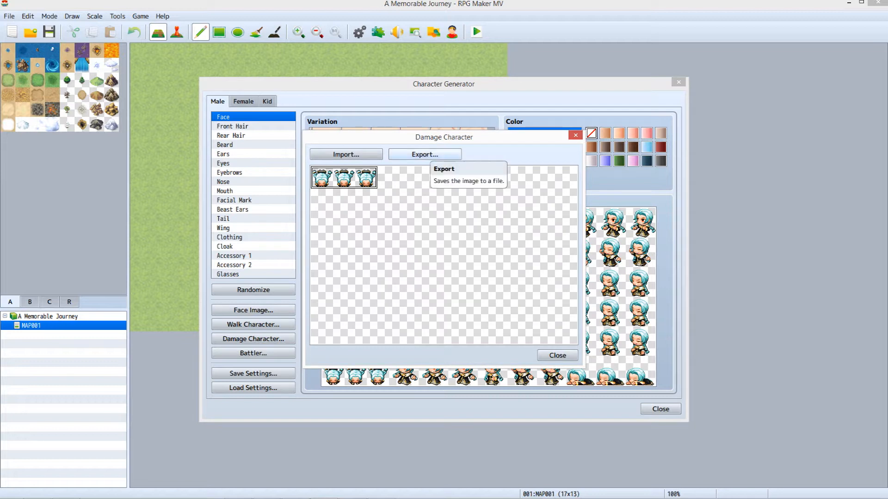
{"action": "left_click", "coordinate": [425, 155]}
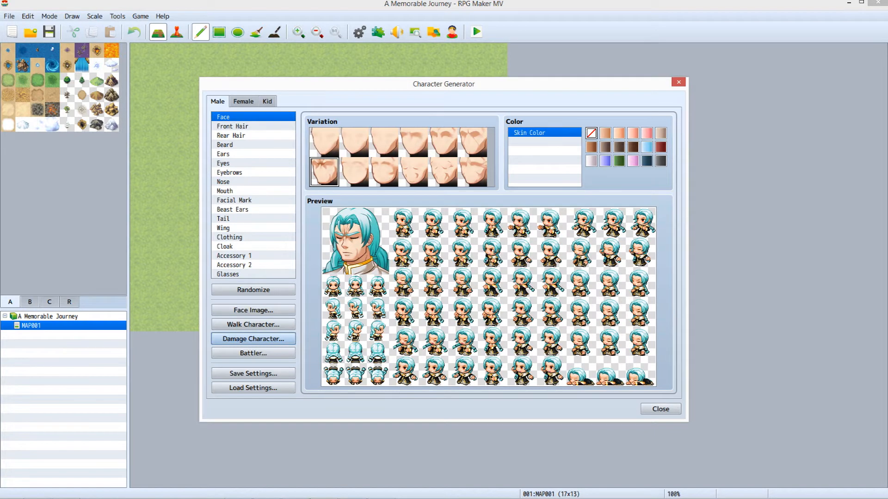
{"action": "mouse_move", "coordinate": [253, 352]}
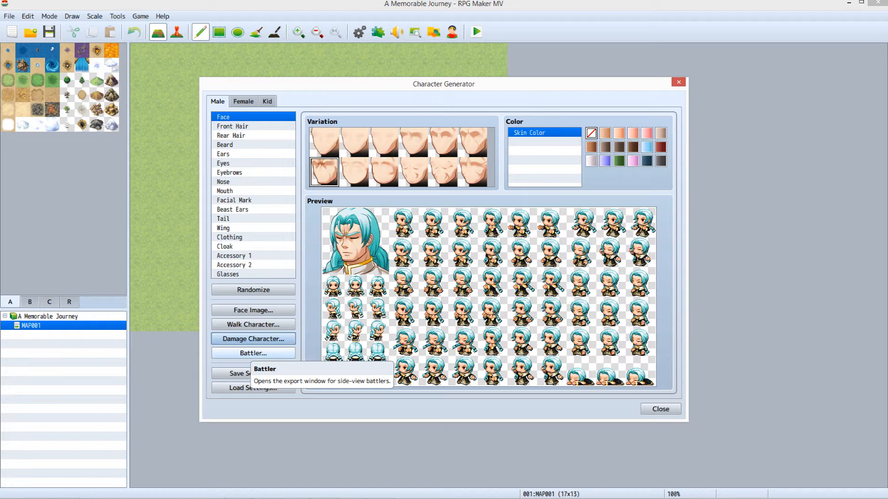
Step: Export the side-view battler sheet named 'Short' into img/sv_actors and close the generator
{"action": "left_click", "coordinate": [252, 352]}
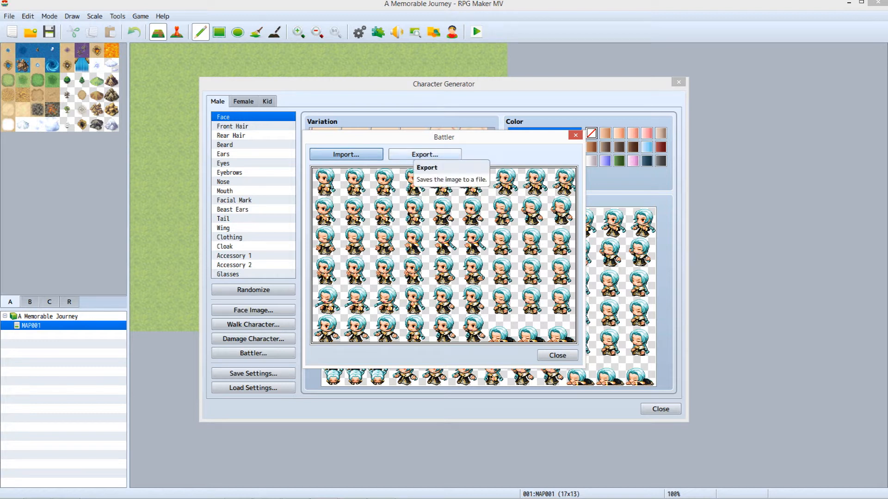
{"action": "left_click", "coordinate": [425, 154]}
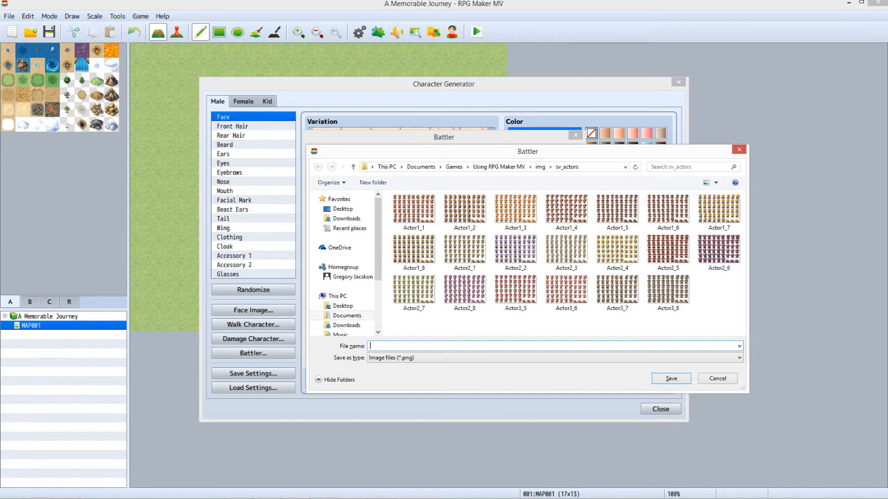
{"action": "type", "text": "Short"}
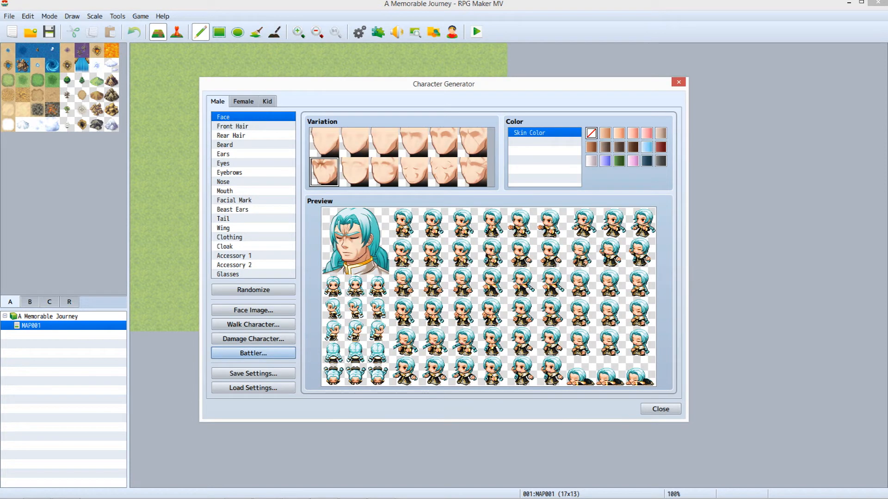
{"action": "mouse_move", "coordinate": [660, 408]}
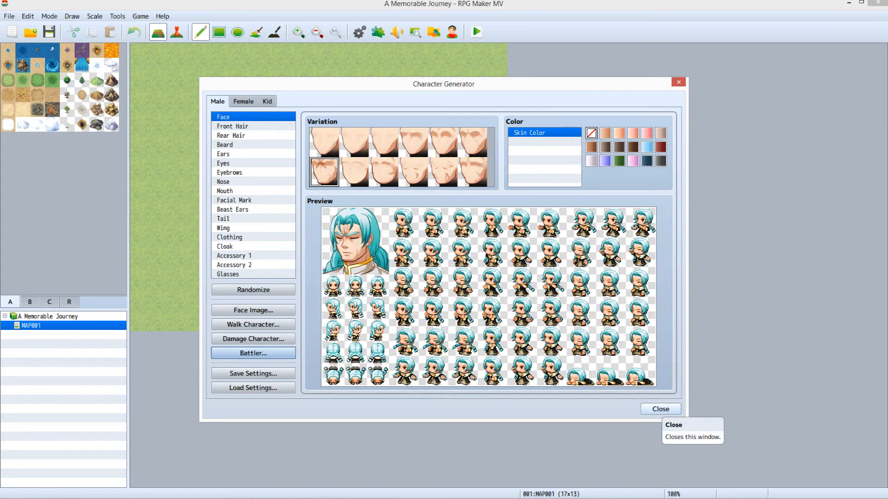
{"action": "left_click", "coordinate": [659, 409]}
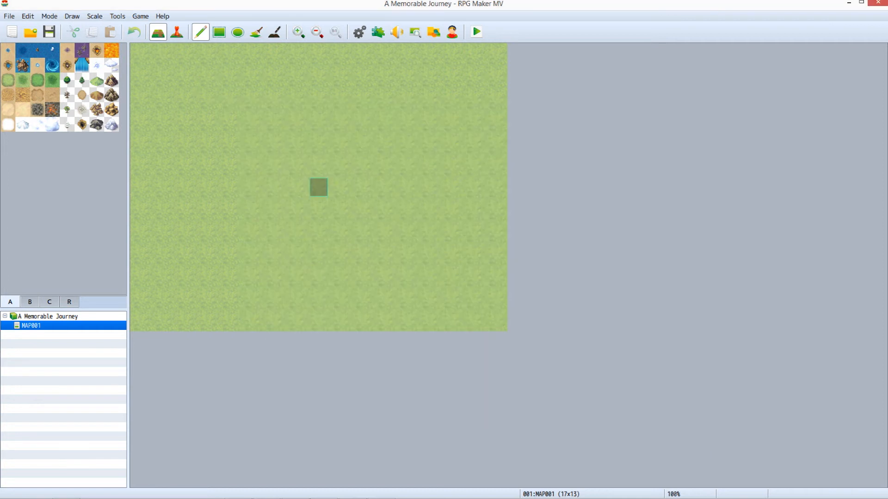